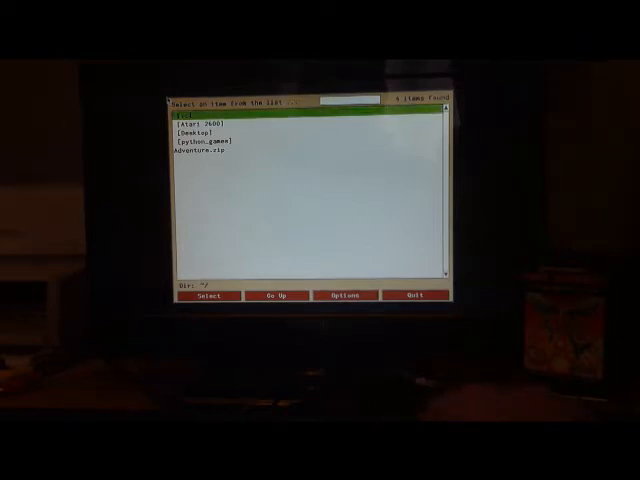
# - Open the game ROM folder from the launcher's top-level directory listing
pyautogui.doubleClick(208, 122)
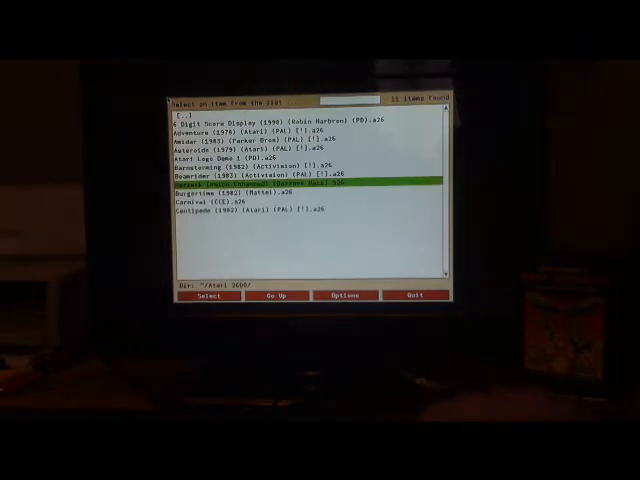